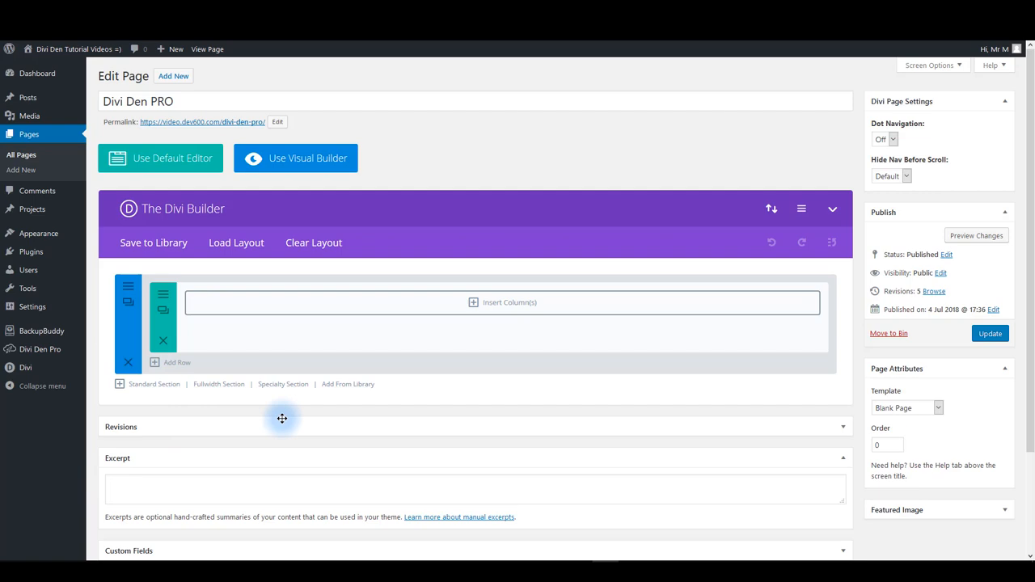
- Open Divi Theme Options and scroll the General settings down to Custom CSS
click(25, 367)
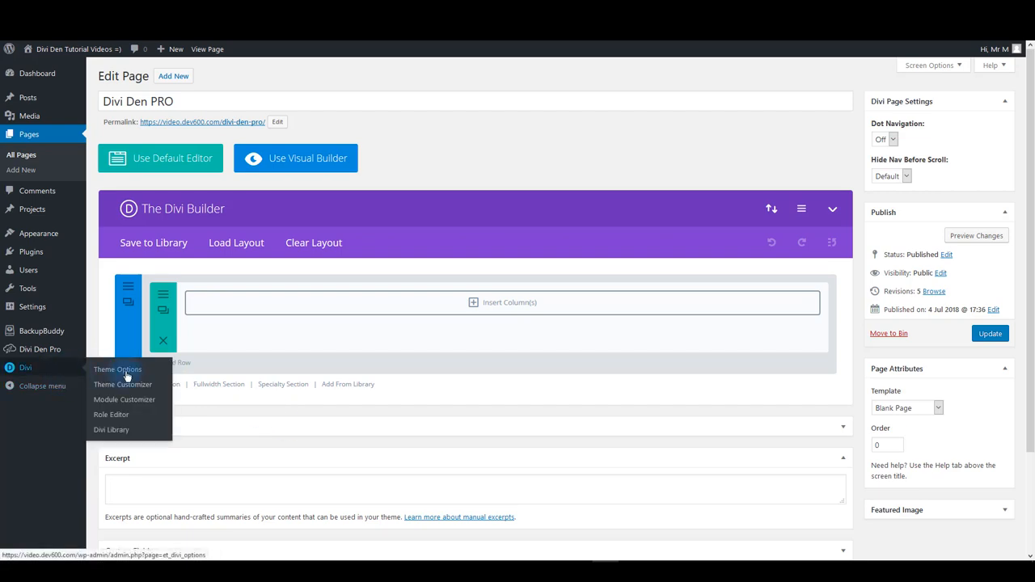
click(117, 369)
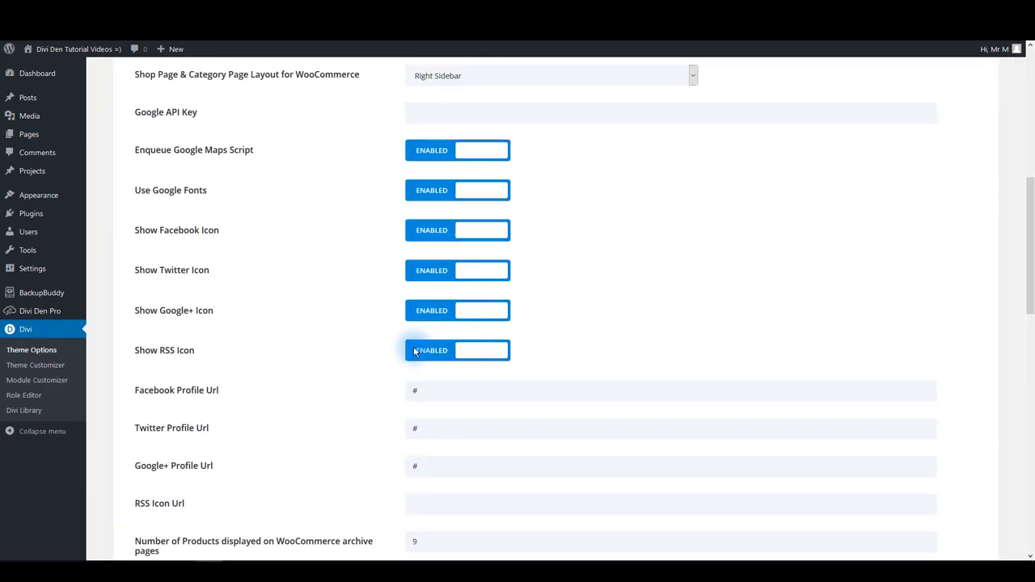
scroll(down, 3)
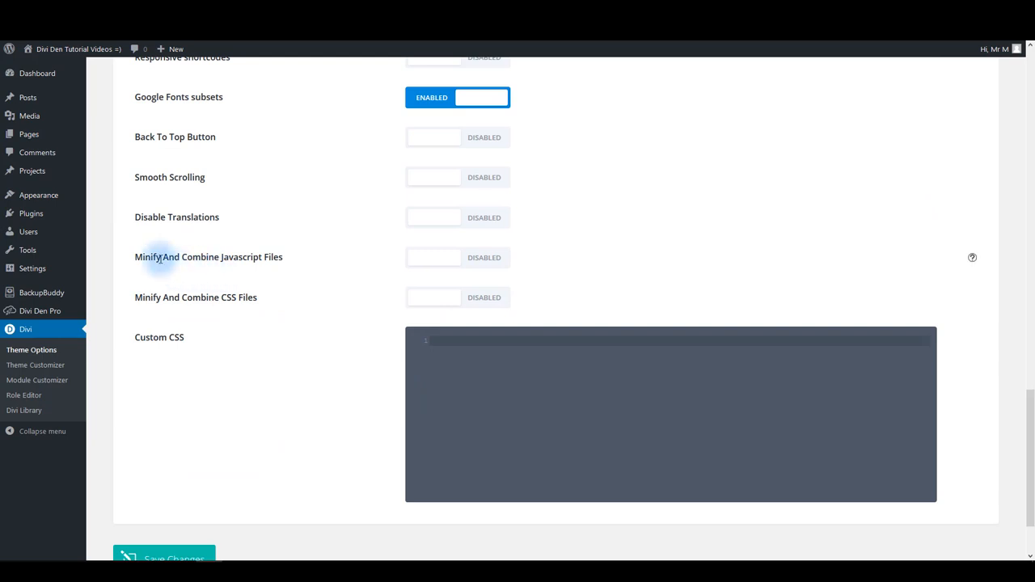
mouse_move(225, 293)
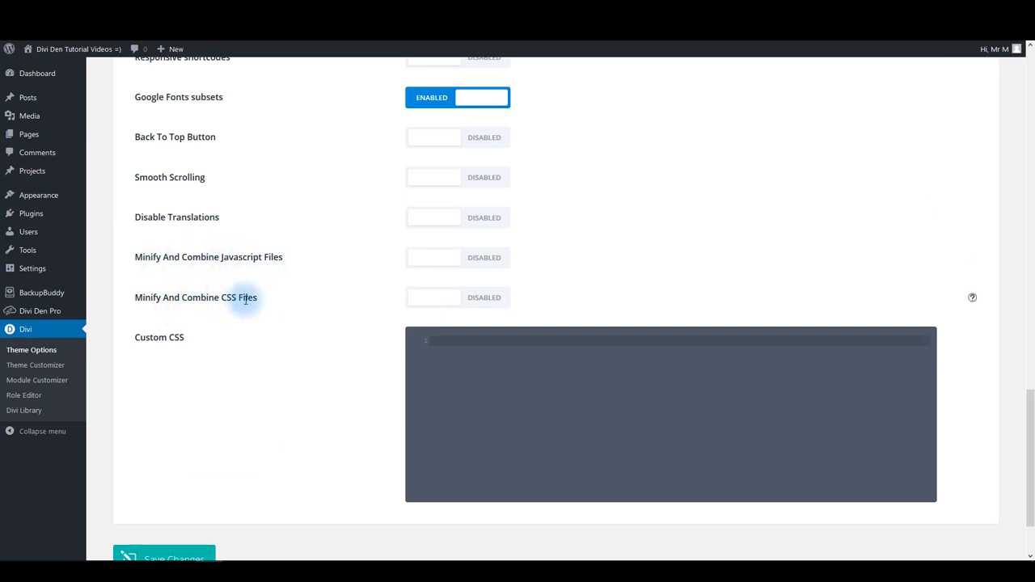
mouse_move(426, 251)
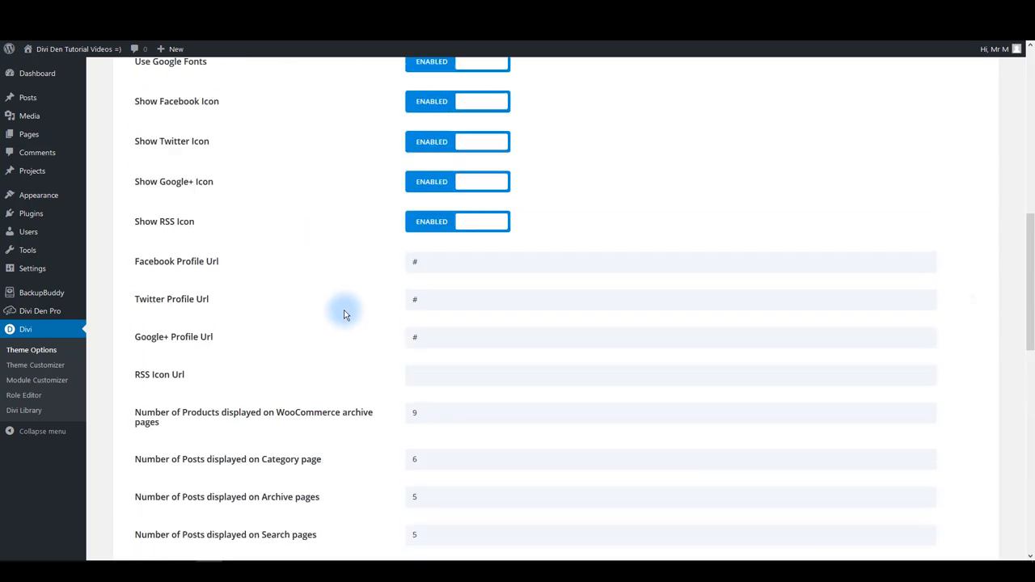
- View the Builder tab's Advanced options, such as Static CSS File Generation and Product Tour
click(267, 175)
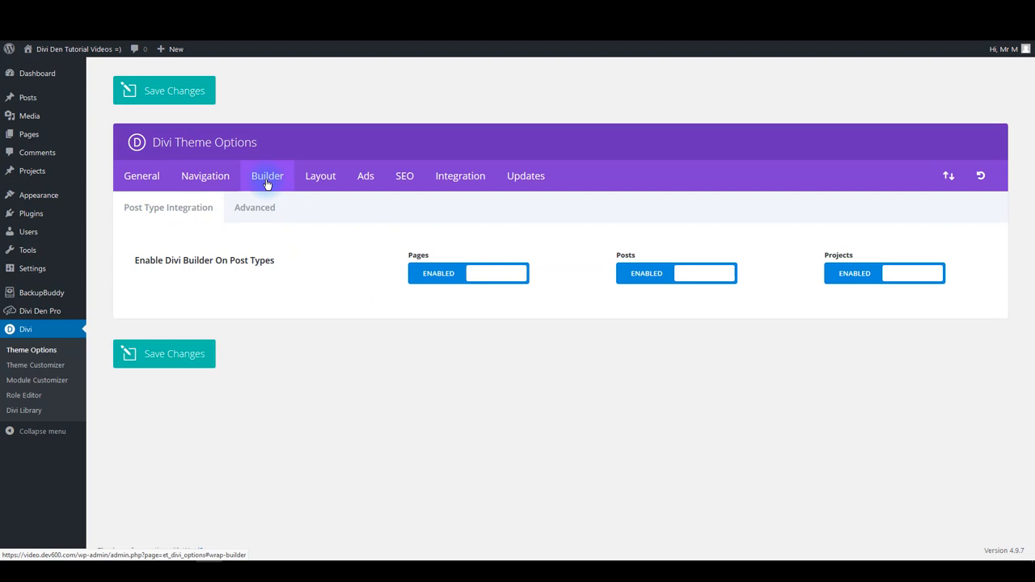
click(254, 207)
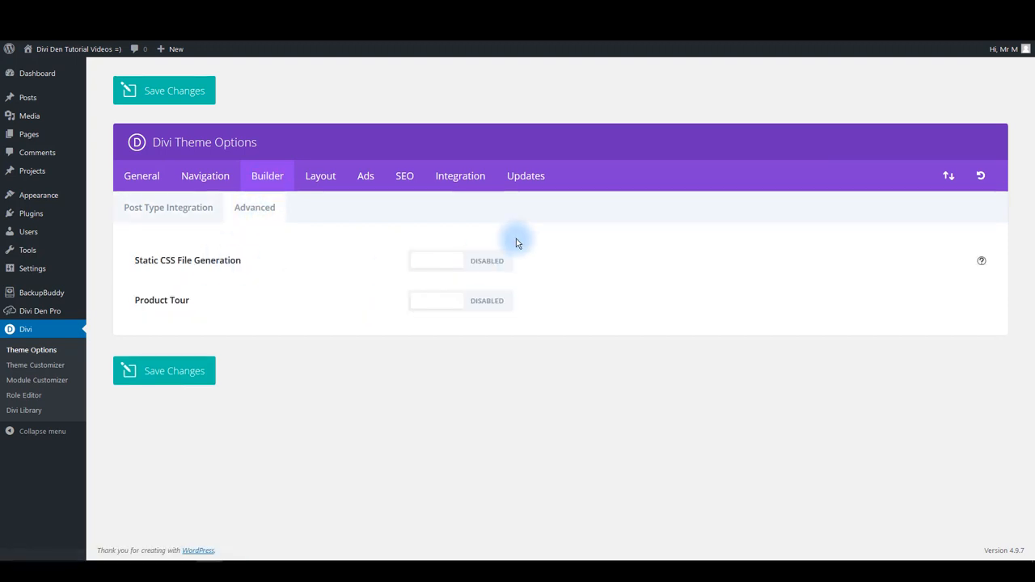
mouse_move(131, 264)
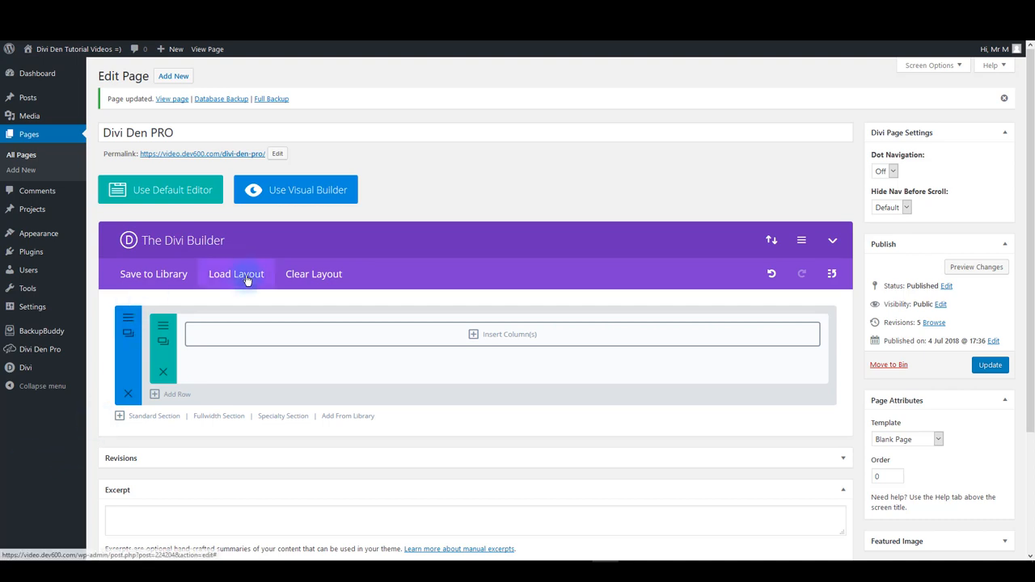
click(236, 273)
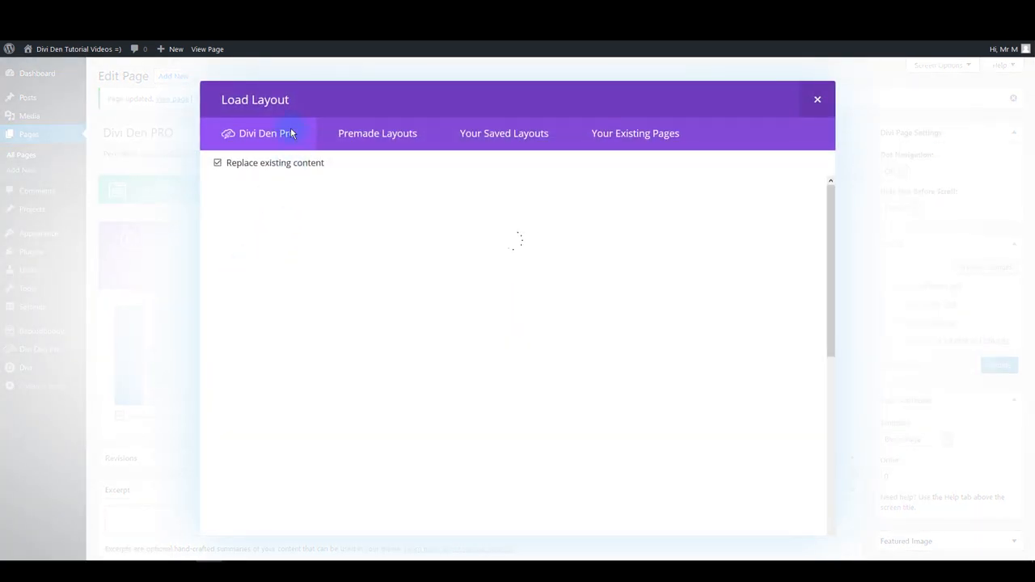
click(266, 133)
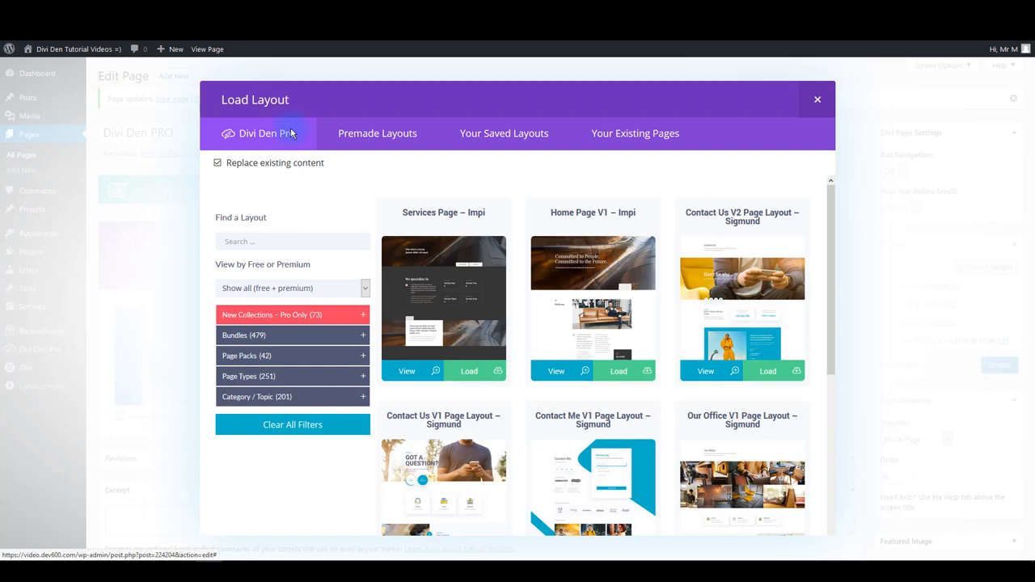
scroll(down, 3)
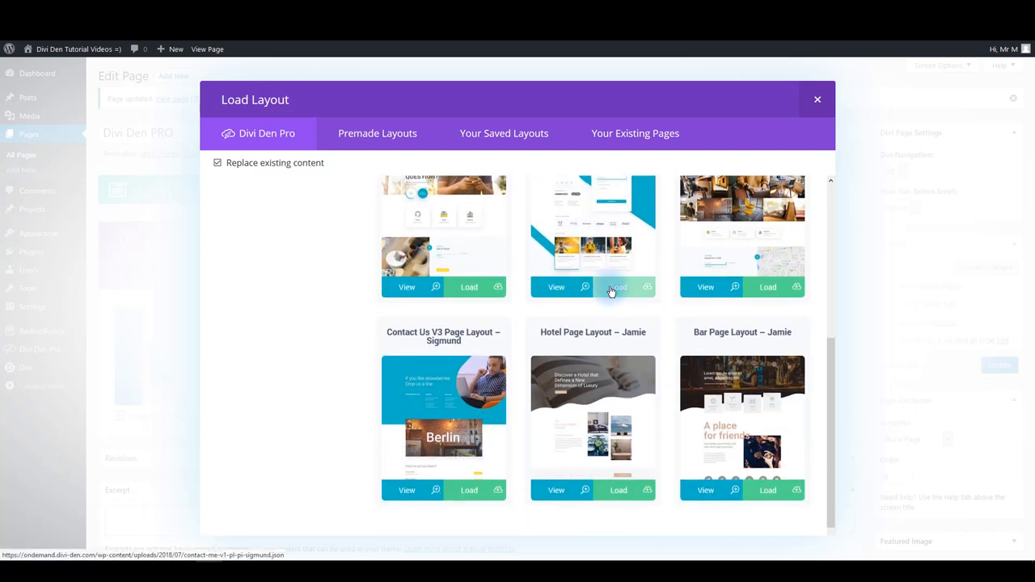
click(613, 286)
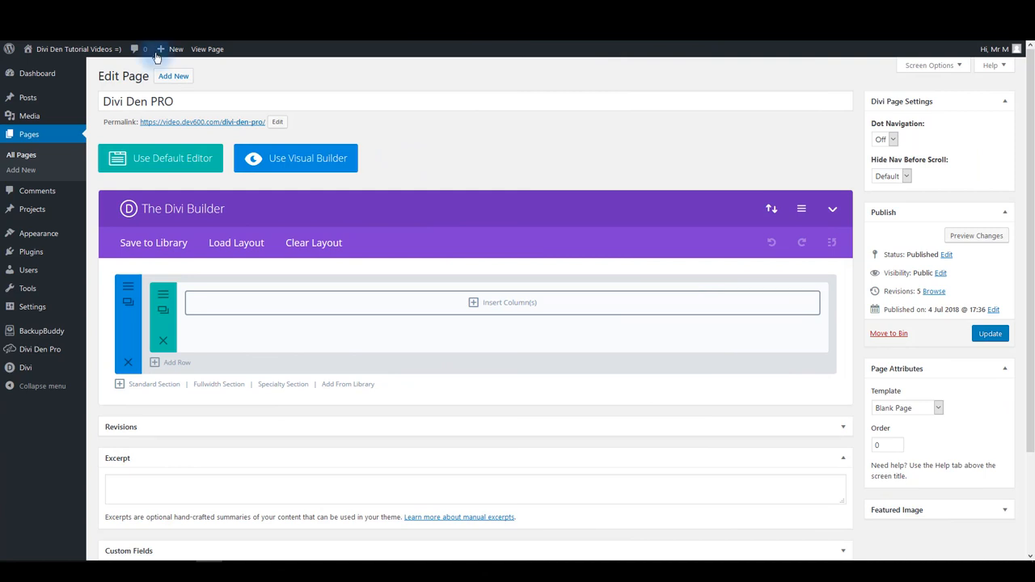
- Filter Divi Den Pro to Fullwidth Header Modules, save Craft Header Module, and update the page
click(236, 242)
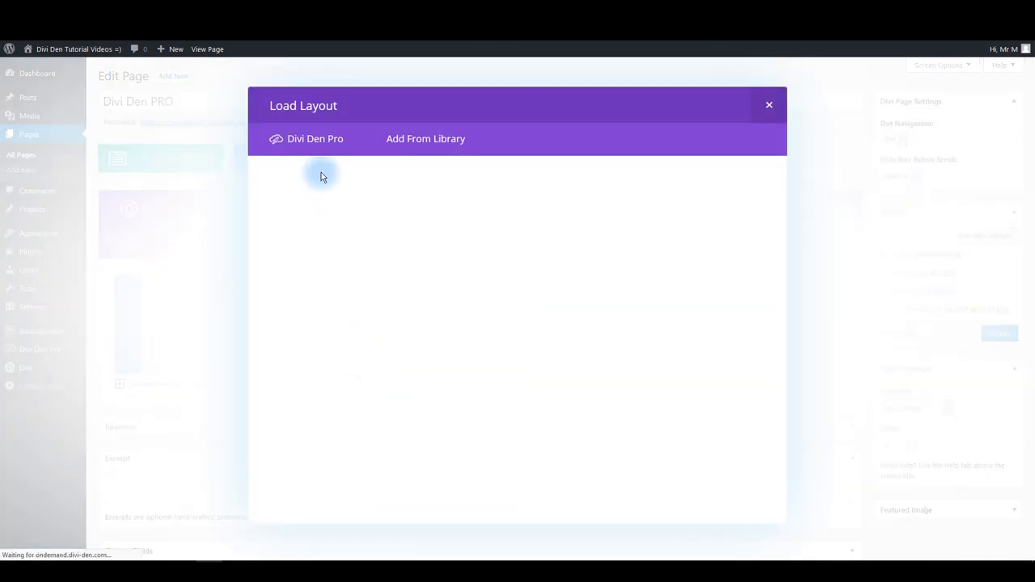
click(315, 138)
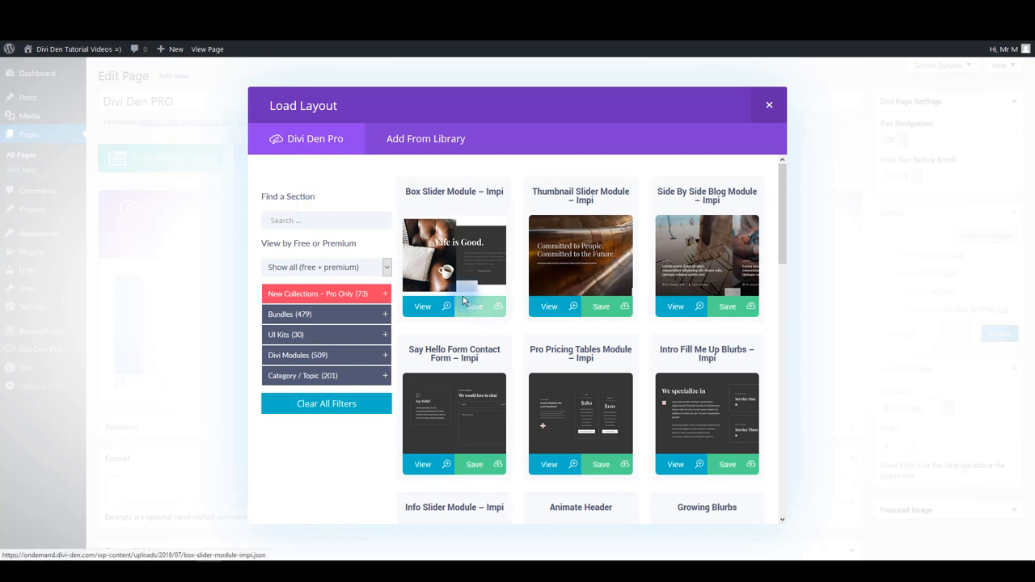
mouse_move(380, 375)
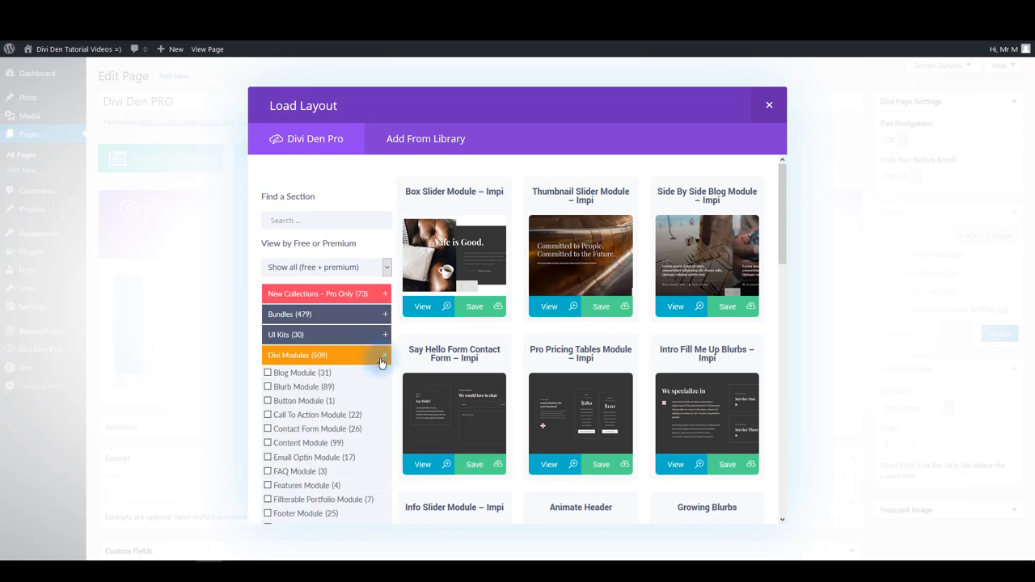
scroll(down, 3)
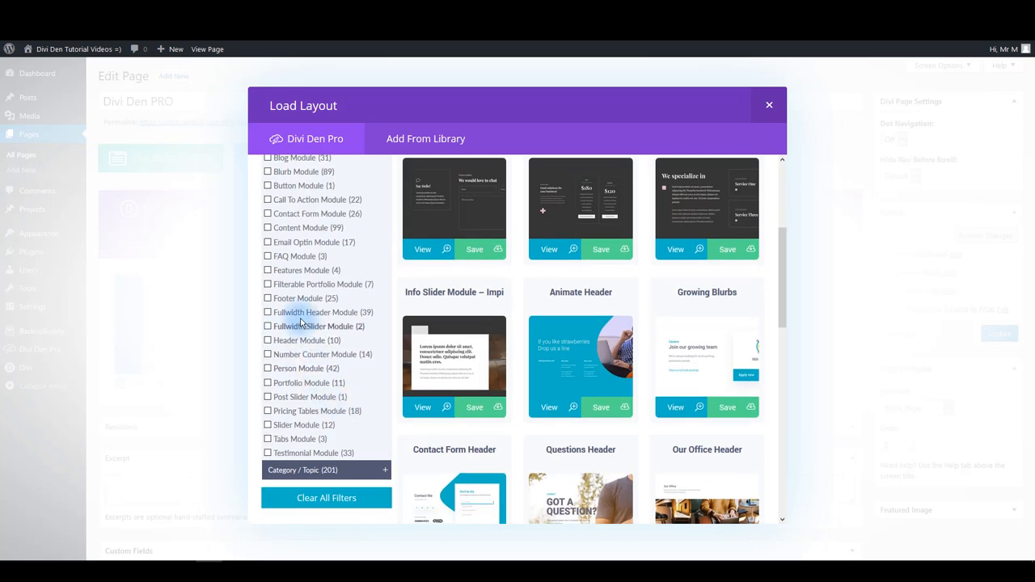
click(268, 312)
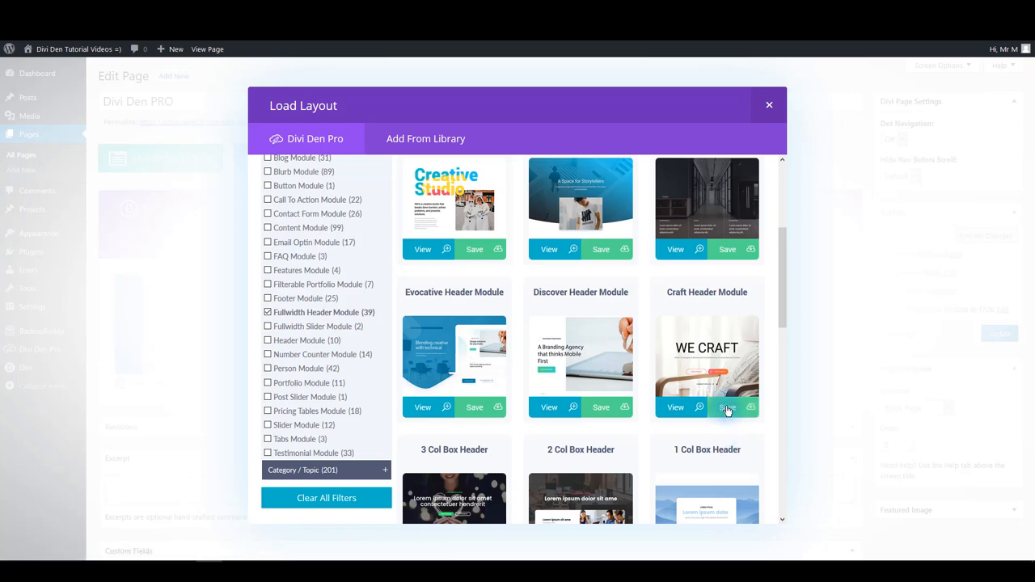
click(768, 105)
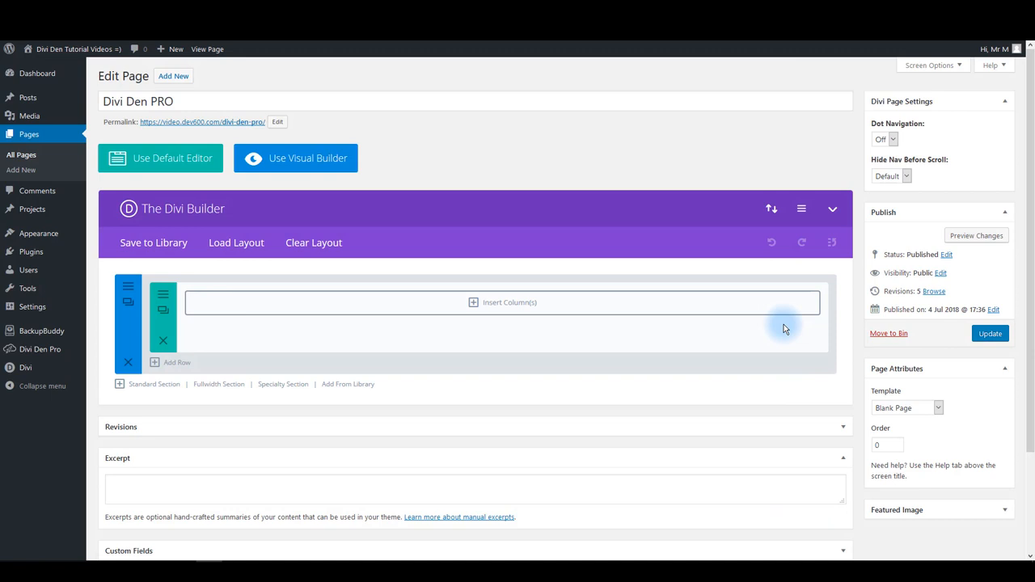
click(990, 333)
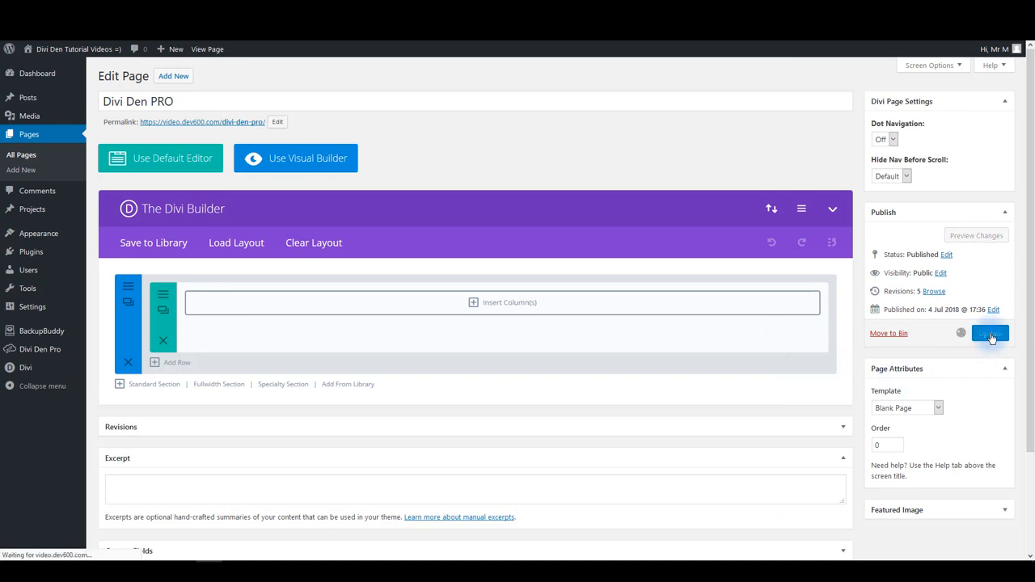
- Load the saved Craft Header Module from the library into the empty section and update
click(989, 333)
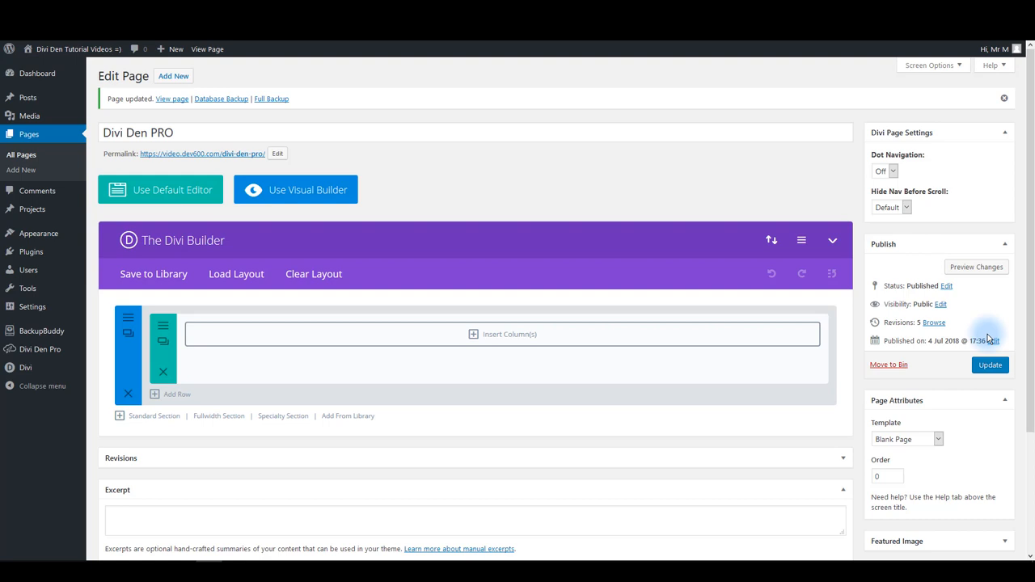
click(235, 273)
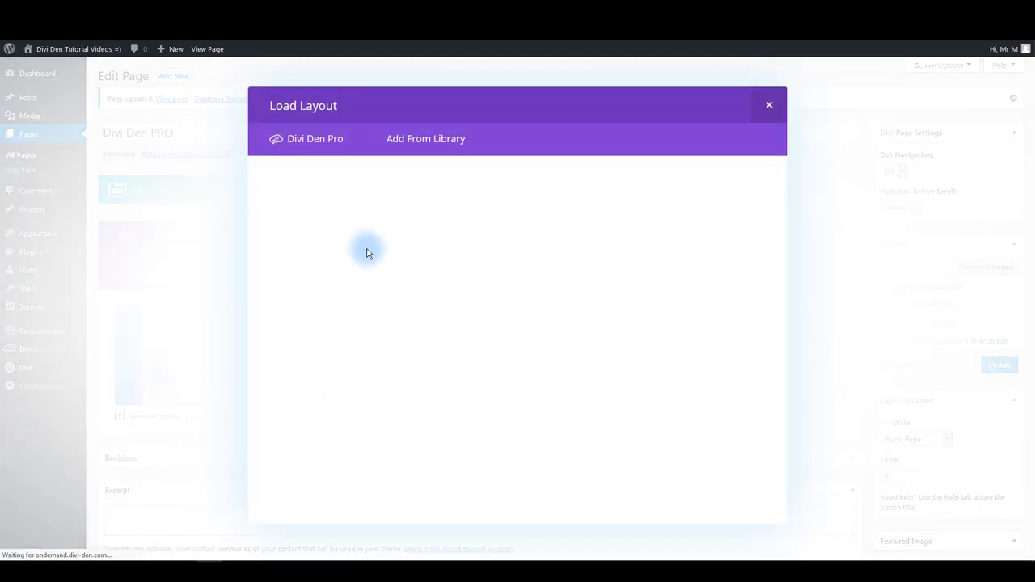
click(425, 138)
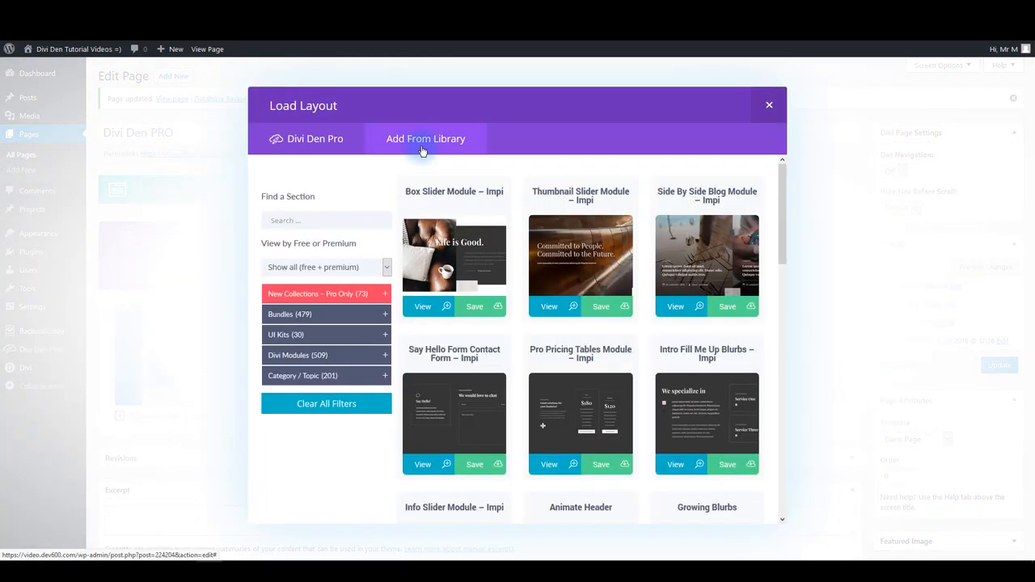
click(425, 138)
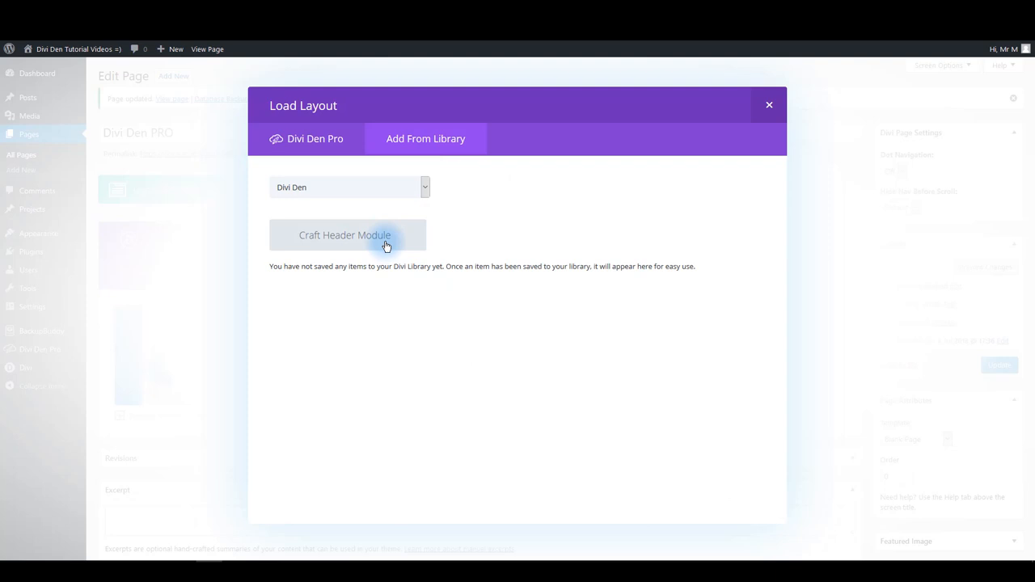
click(768, 105)
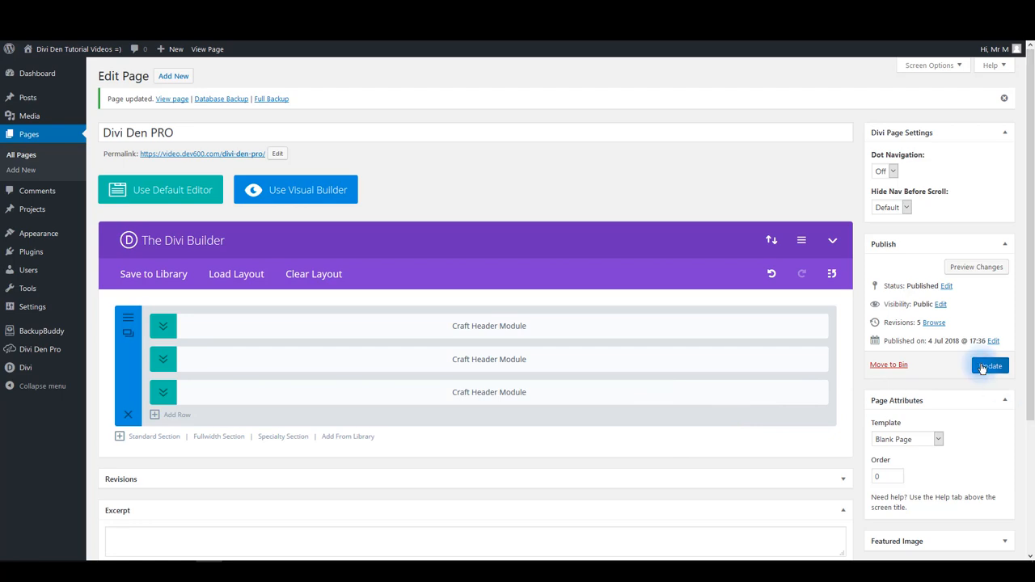
click(989, 364)
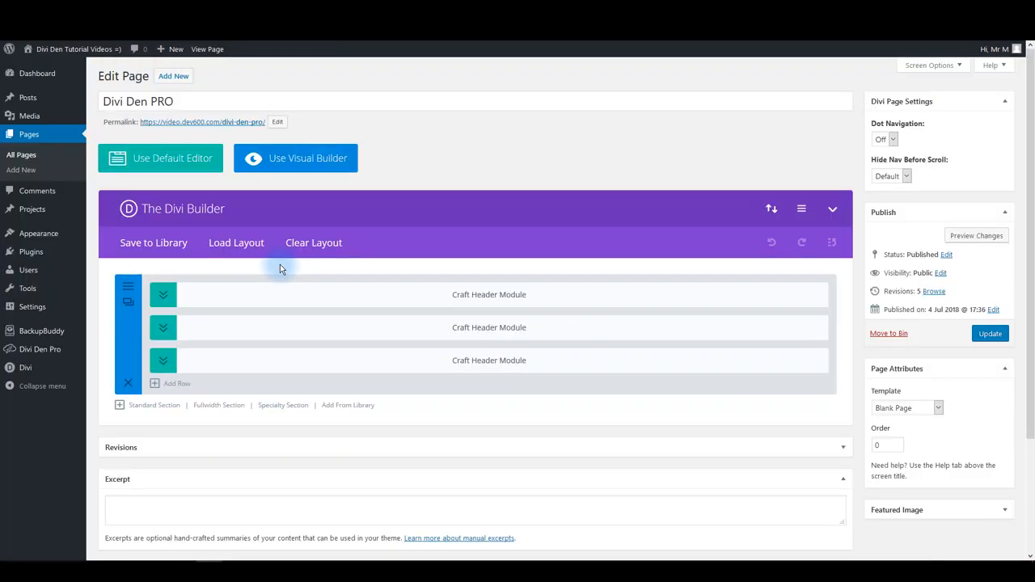
mouse_move(314, 405)
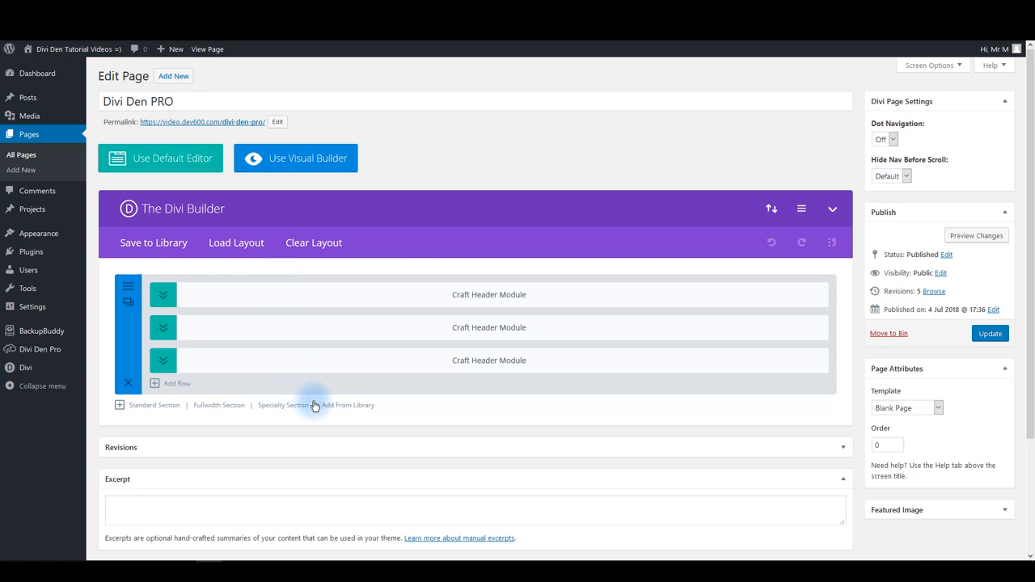
- Filter Divi Den Pro to Blog Modules, save Side By Side Blog Module – Impi, and update
click(235, 242)
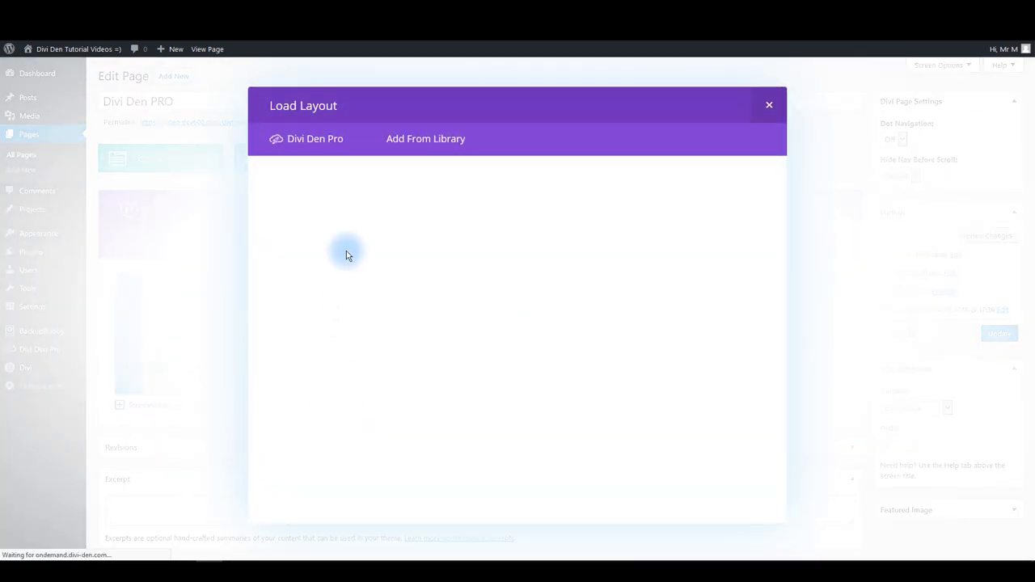
click(315, 138)
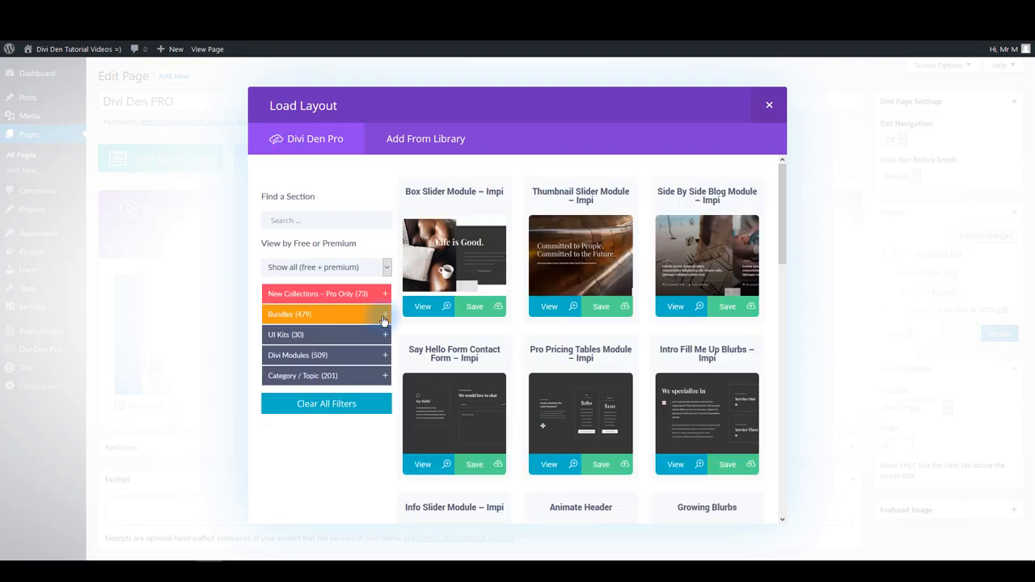
click(326, 355)
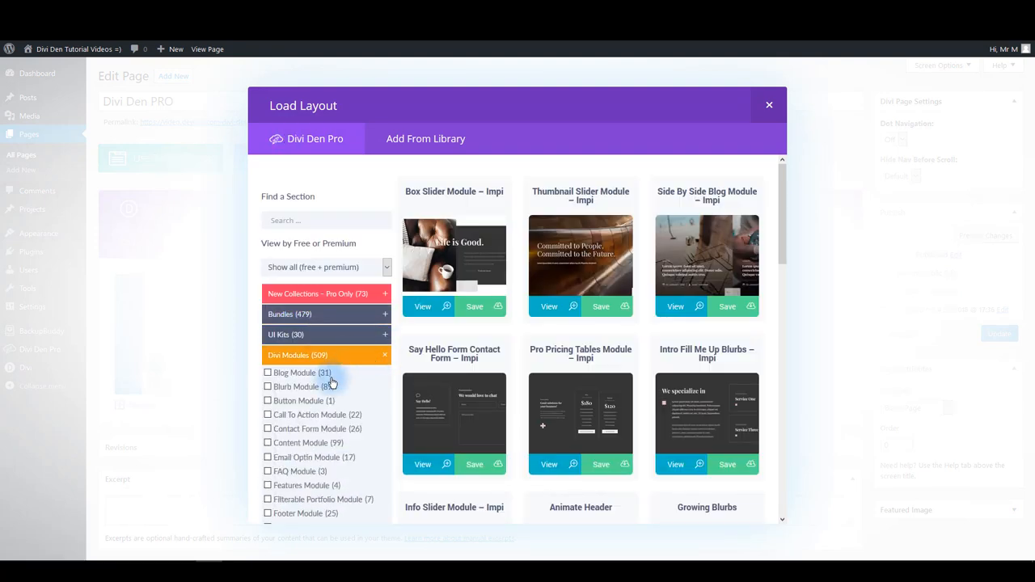
click(267, 372)
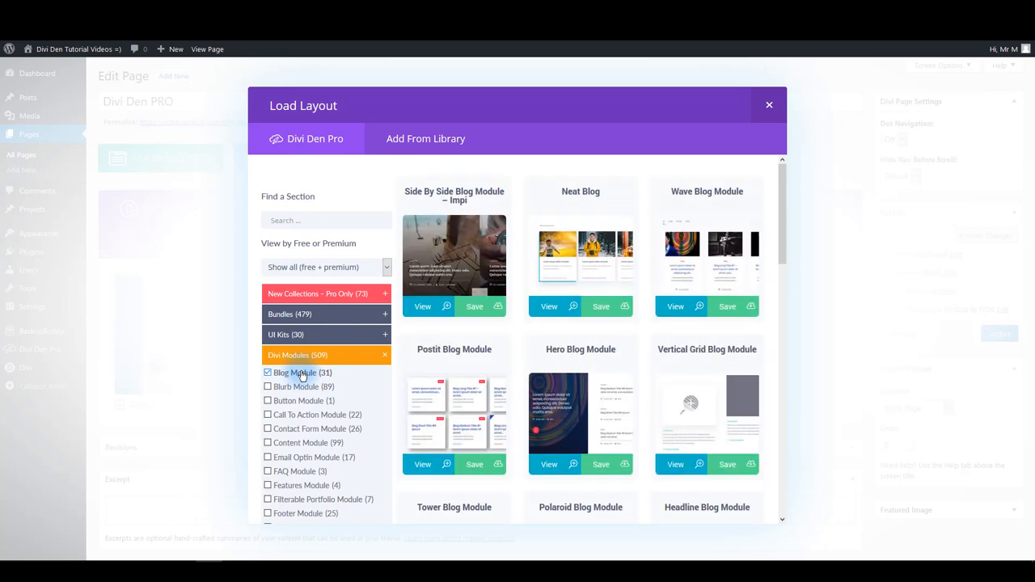
click(473, 307)
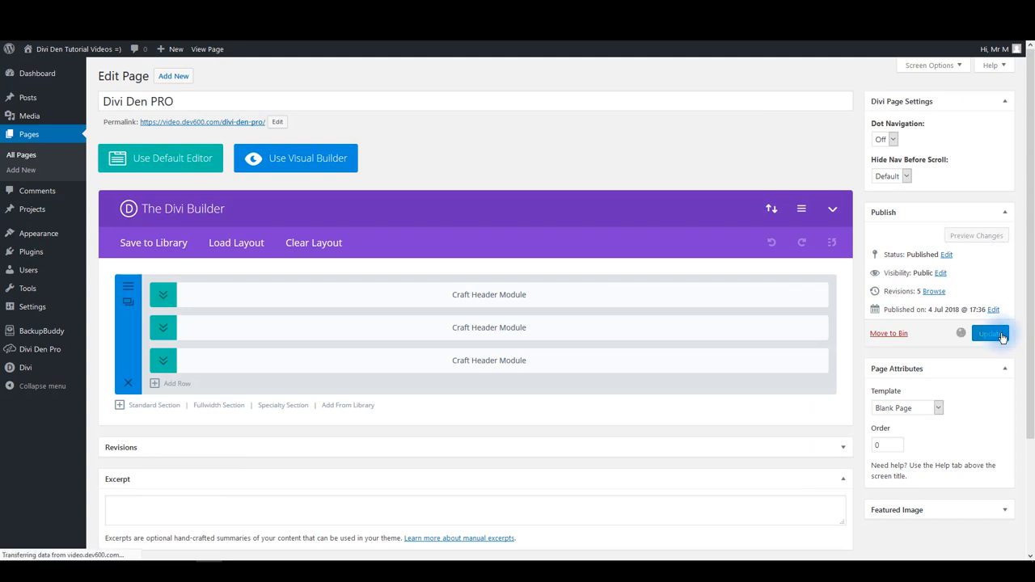
click(991, 333)
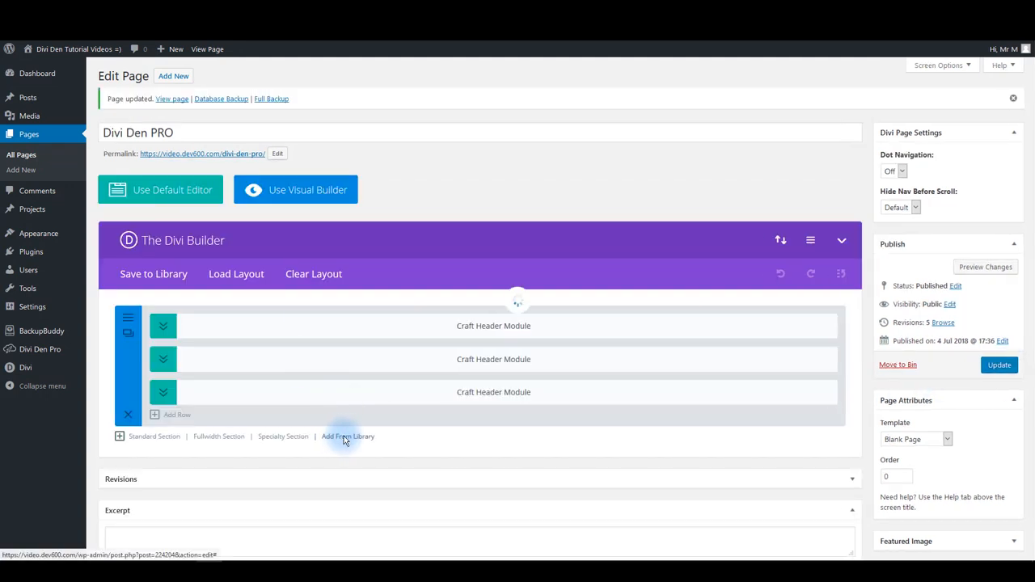
- Add Side By Side Blog Module – Impi from the library below the header and update
click(348, 436)
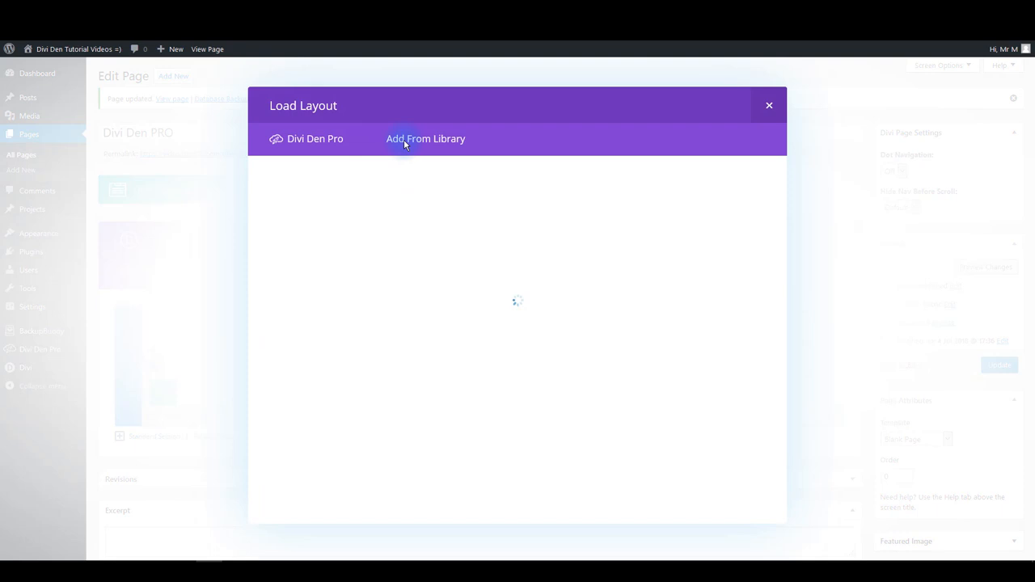
click(425, 138)
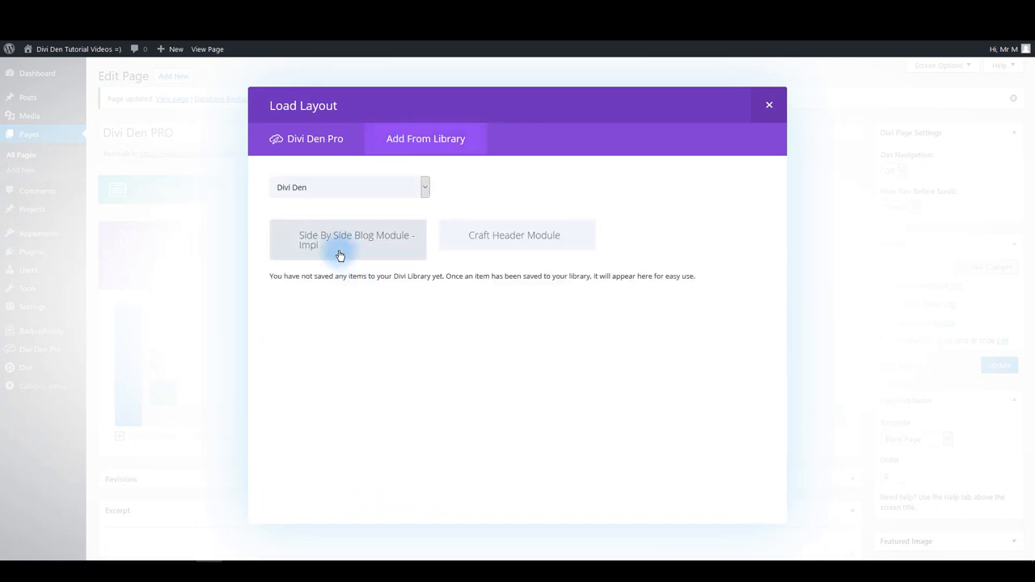
click(348, 240)
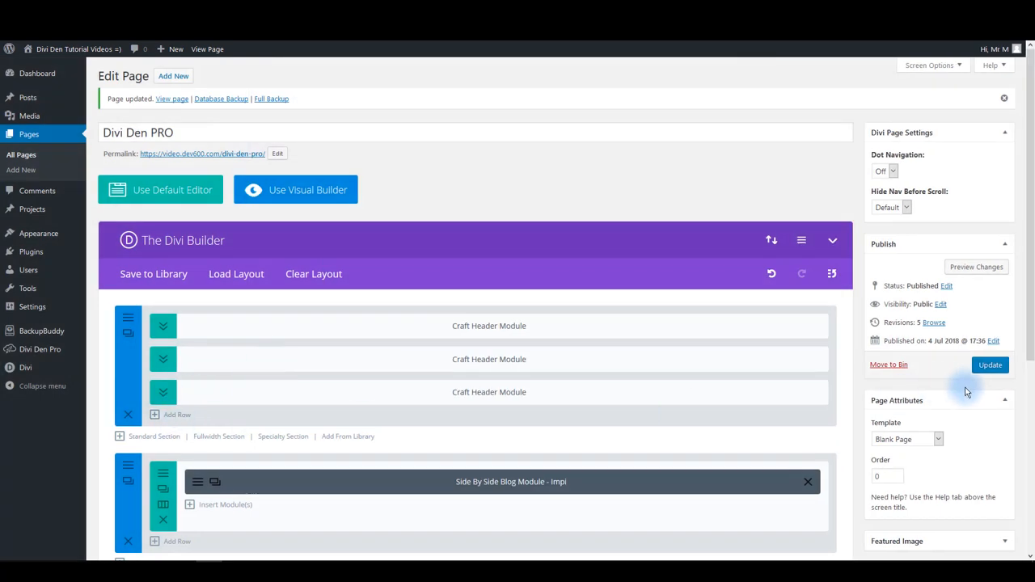
click(990, 364)
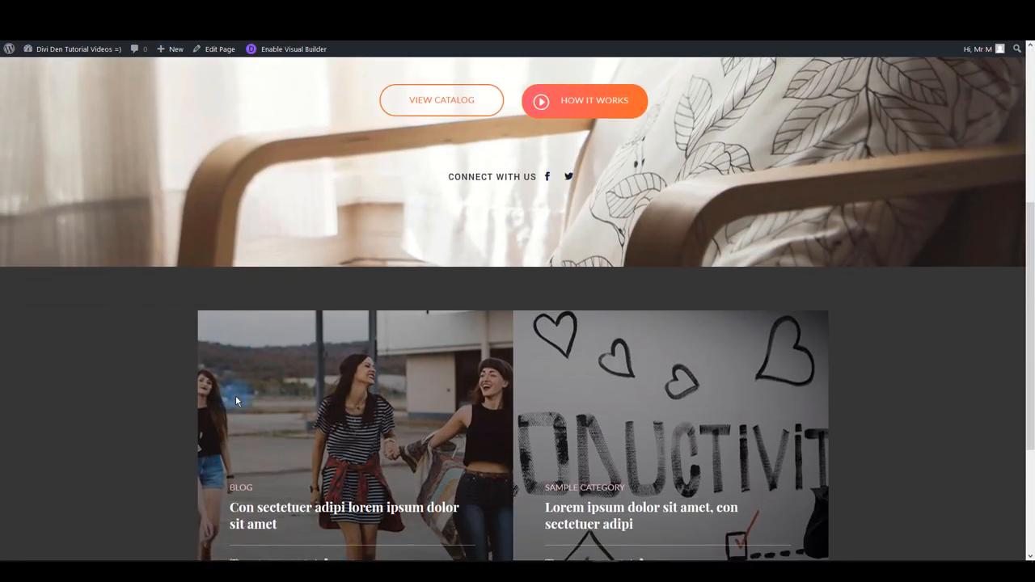
scroll(down, 3)
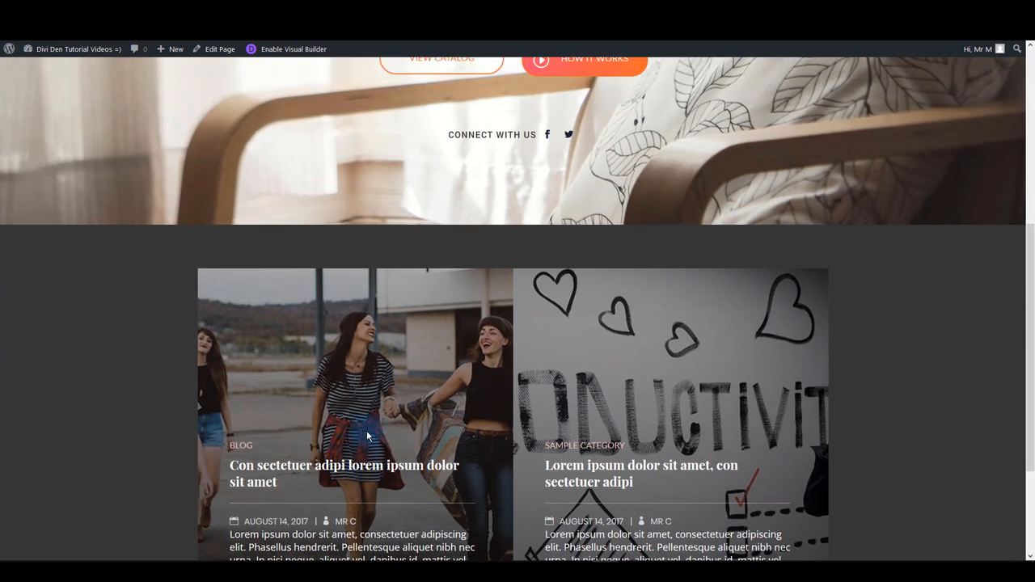
scroll(up, 3)
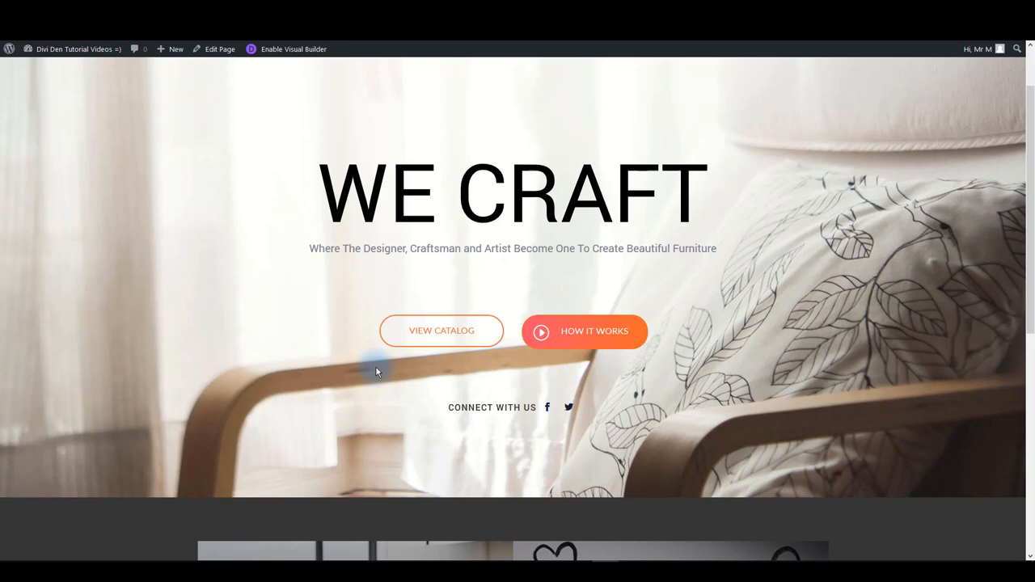
scroll(down, 3)
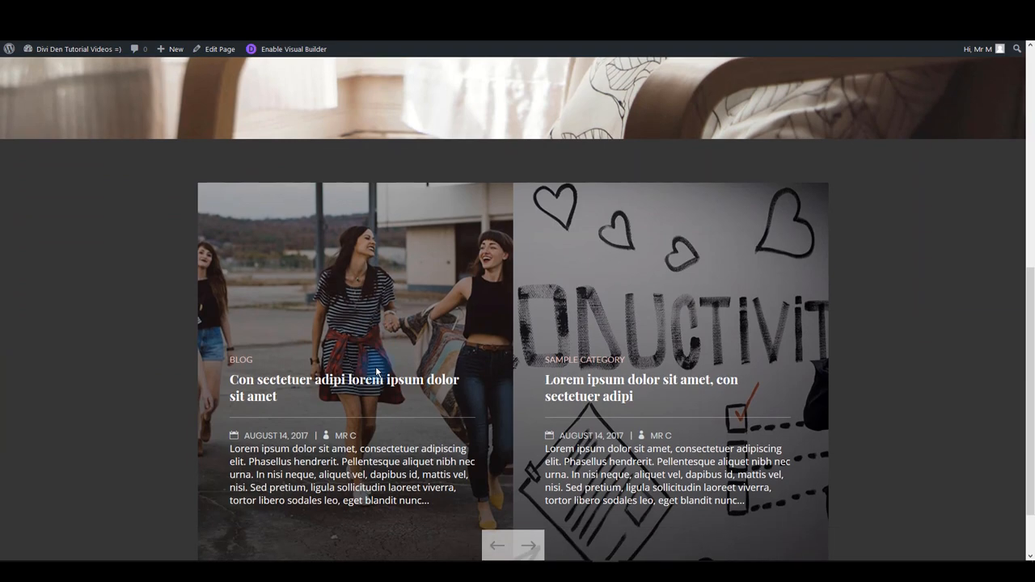